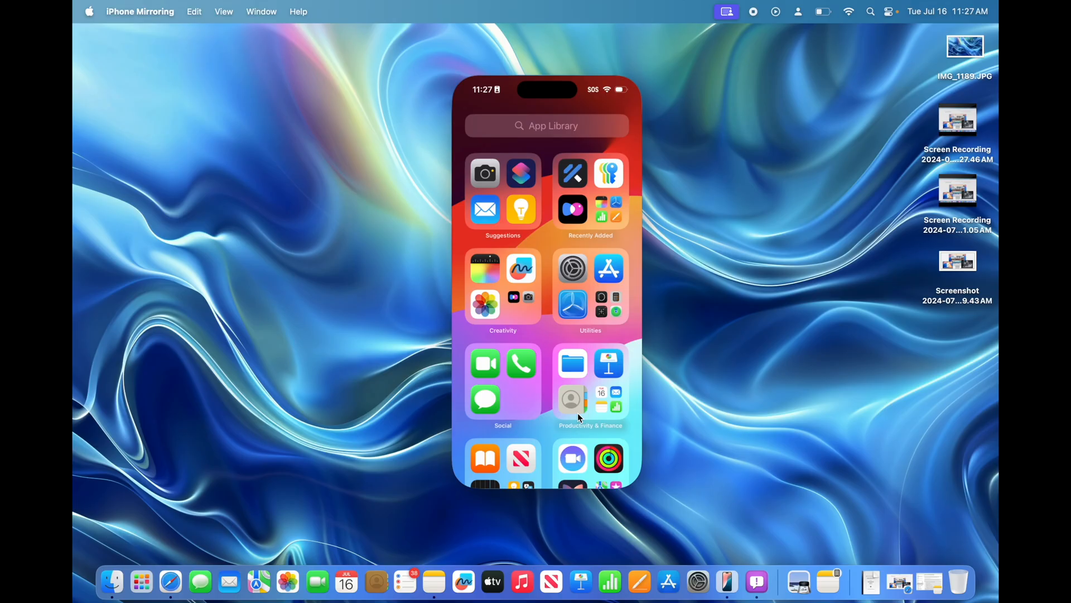
- Launch the Files app from the App Library's Productivity & Finance folder
left_click(571, 362)
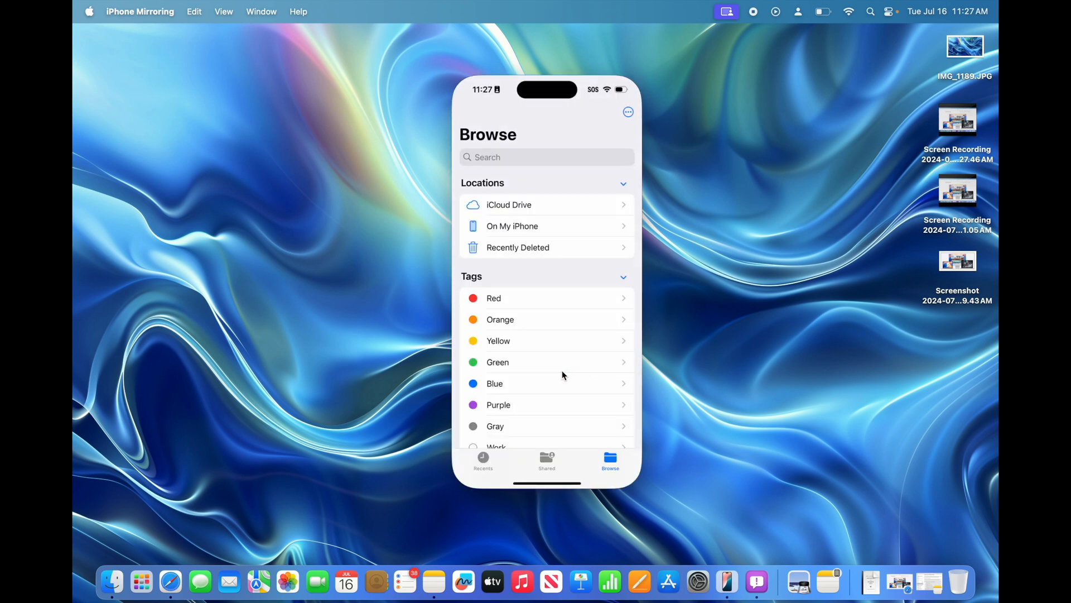
mouse_move(534, 489)
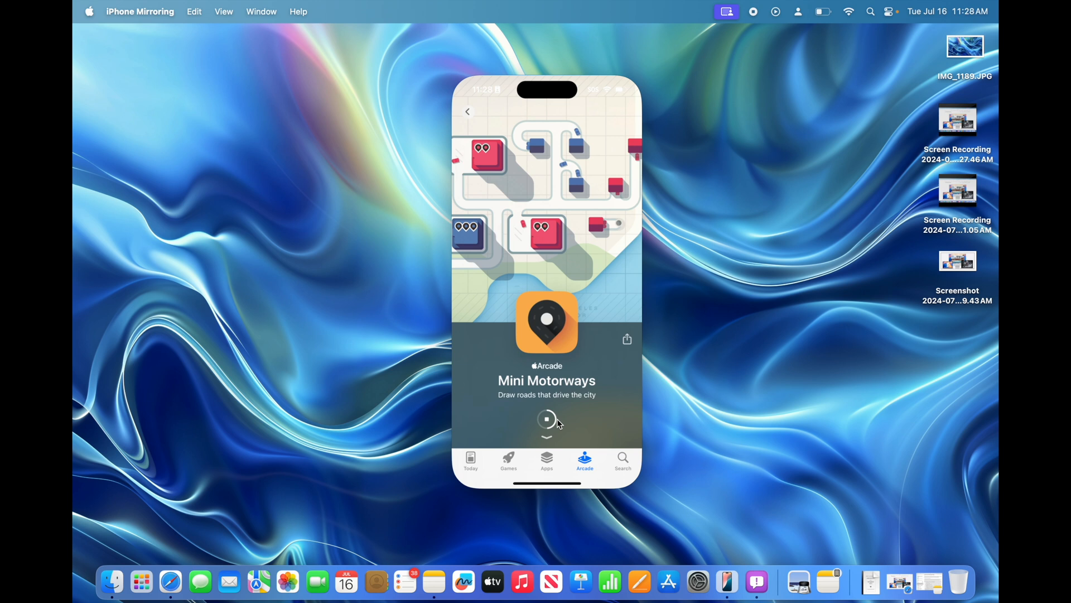
- Start Mini Motorways from its App Store page once the download finishes
left_click(547, 418)
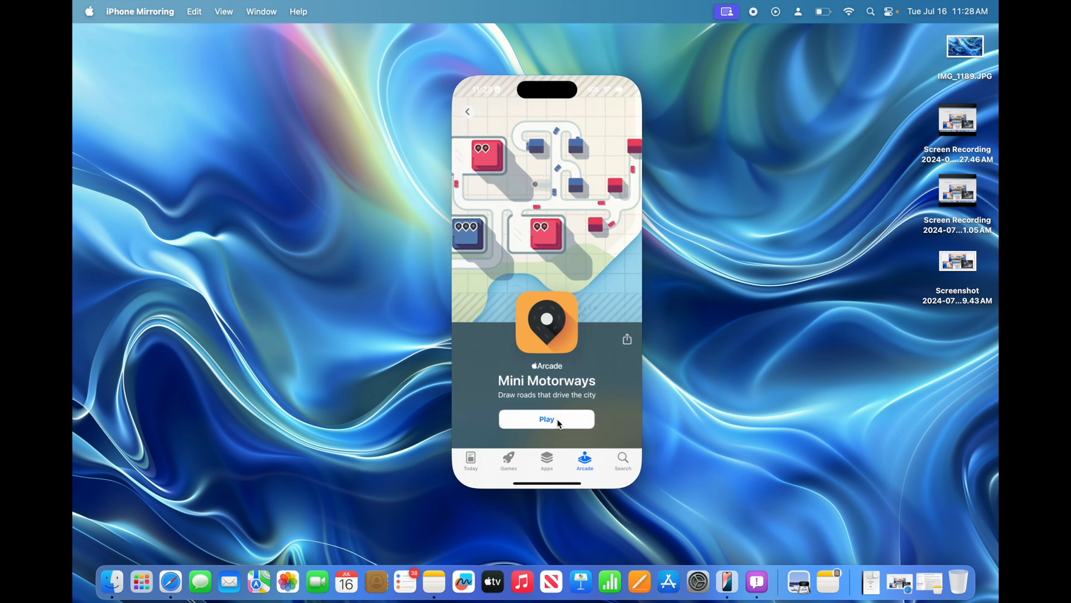
left_click(546, 419)
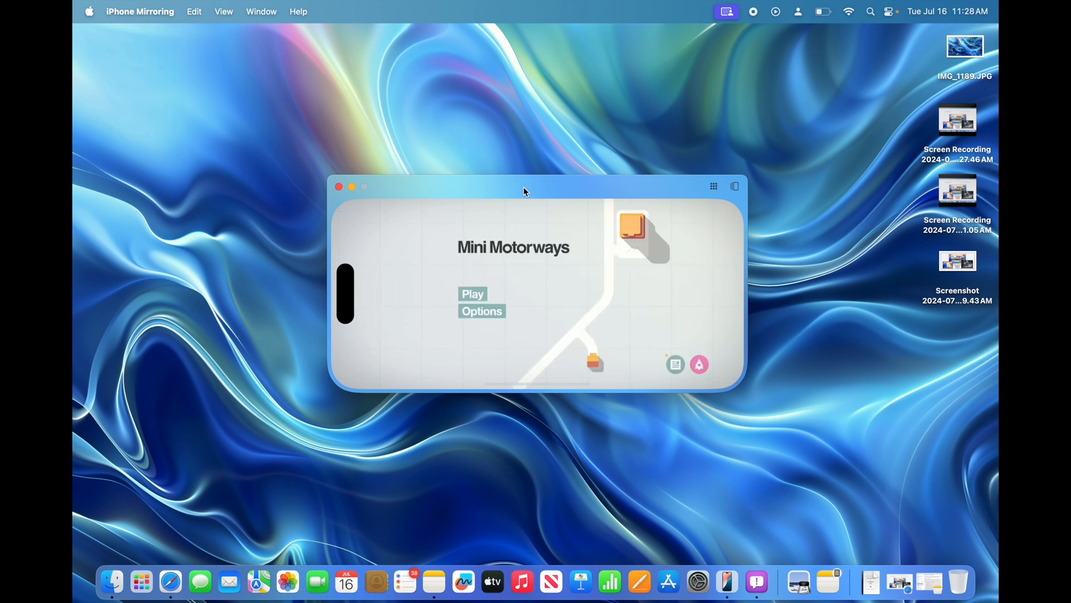
- Begin a new Mini Motorways game from the title screen and pause it
left_click(474, 293)
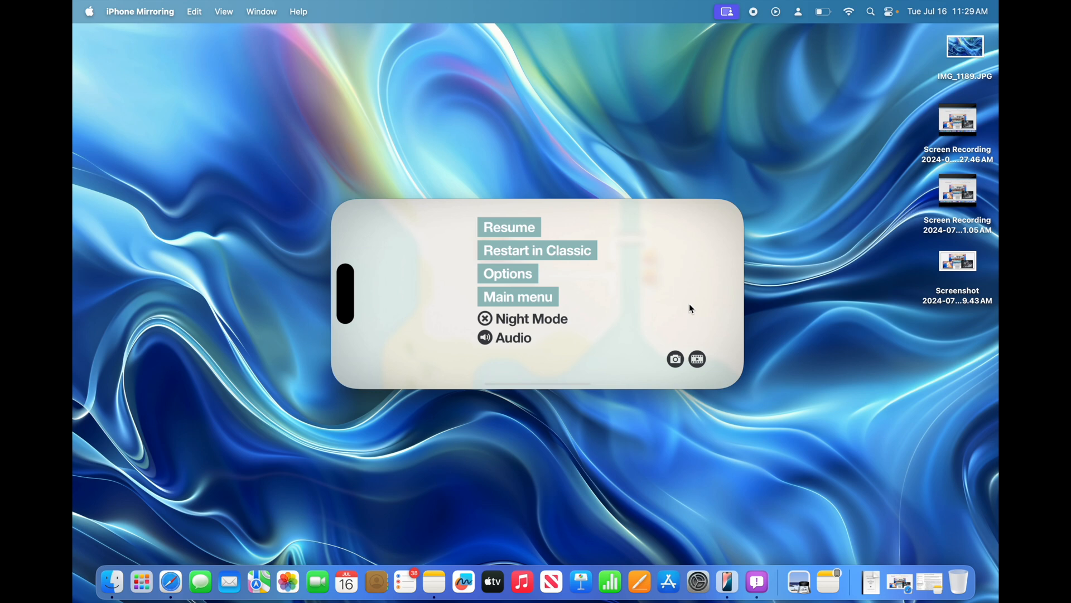